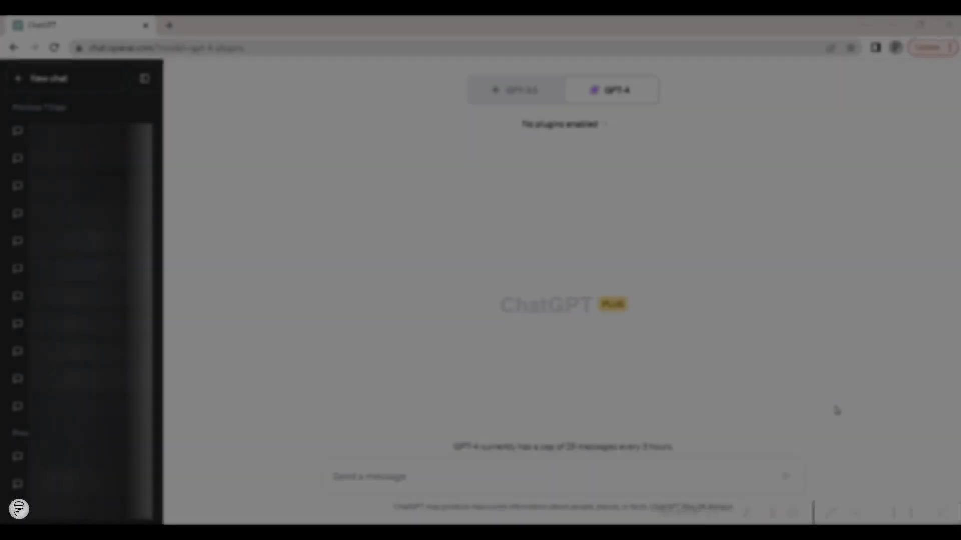
Reveal the GPT-4 plugin list showing AskYourPDF, Wolfram and Expedia.
click(615, 91)
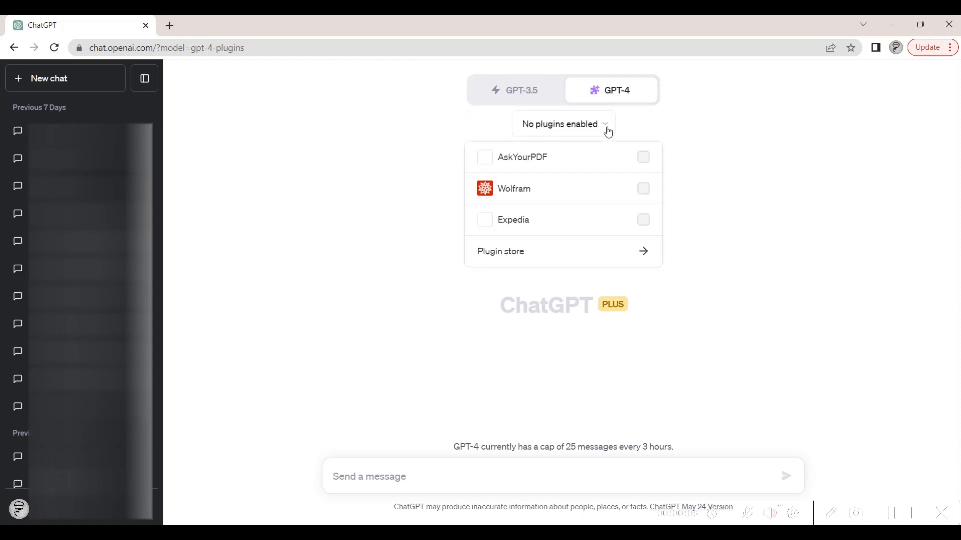
Find Instacart in the plugin store by searching 'Inst', install it and leave the store.
click(500, 252)
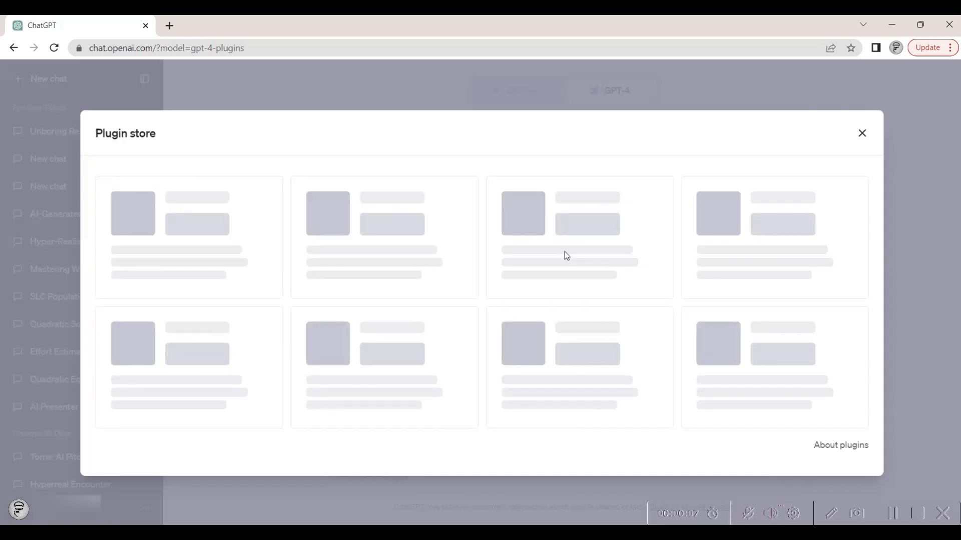
text(Inst)
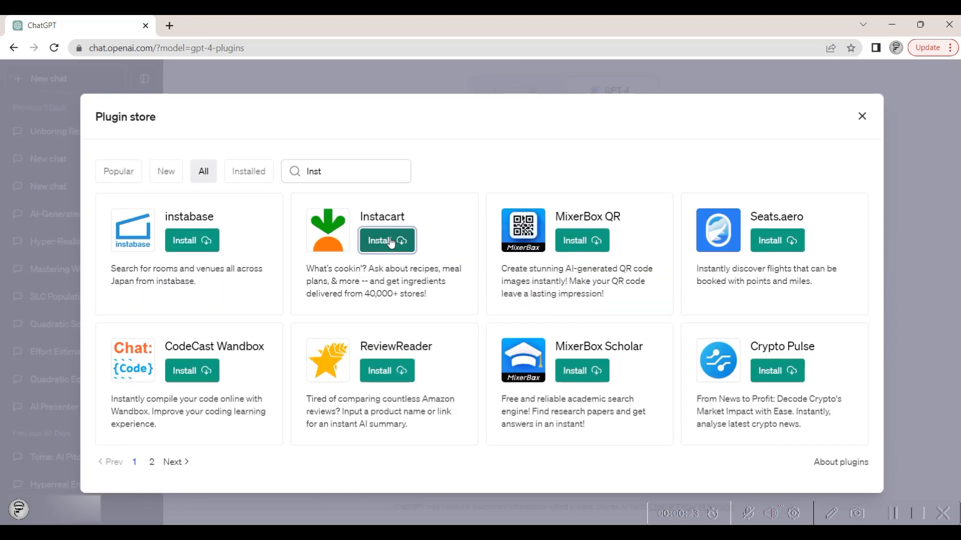
click(387, 241)
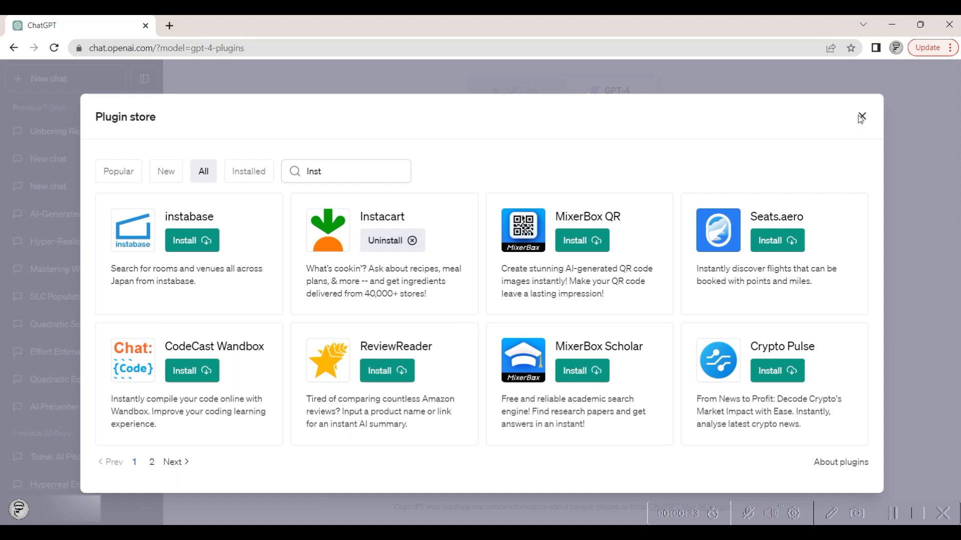
click(861, 117)
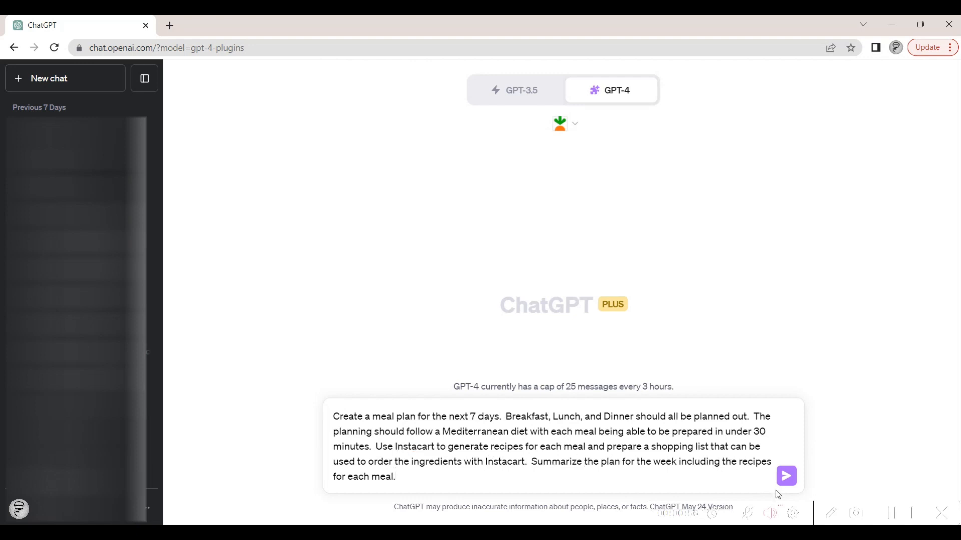
Submit the typed 7-day Mediterranean meal plan prompt to ChatGPT.
click(785, 476)
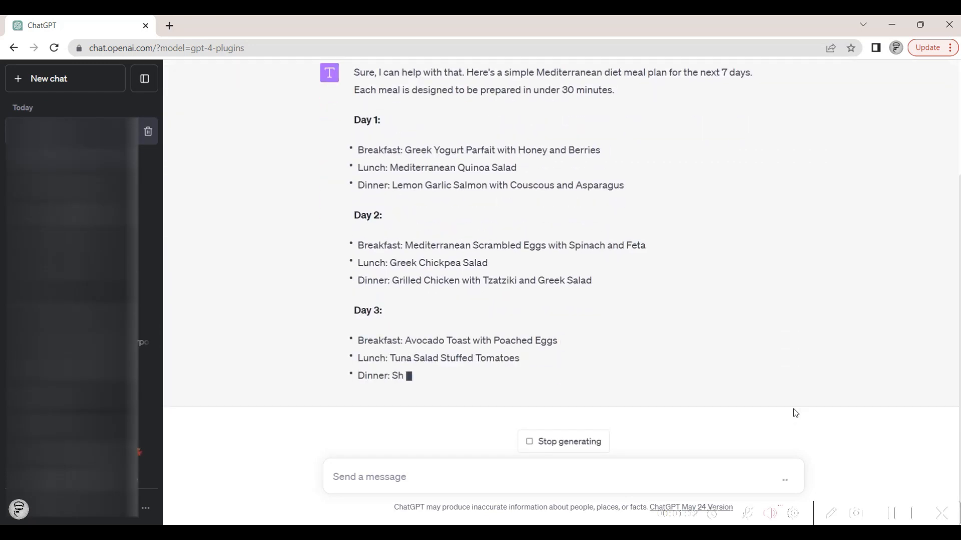
Read through the finished 7-day plan and follow its Instacart shopping-list link.
scroll(down, 3)
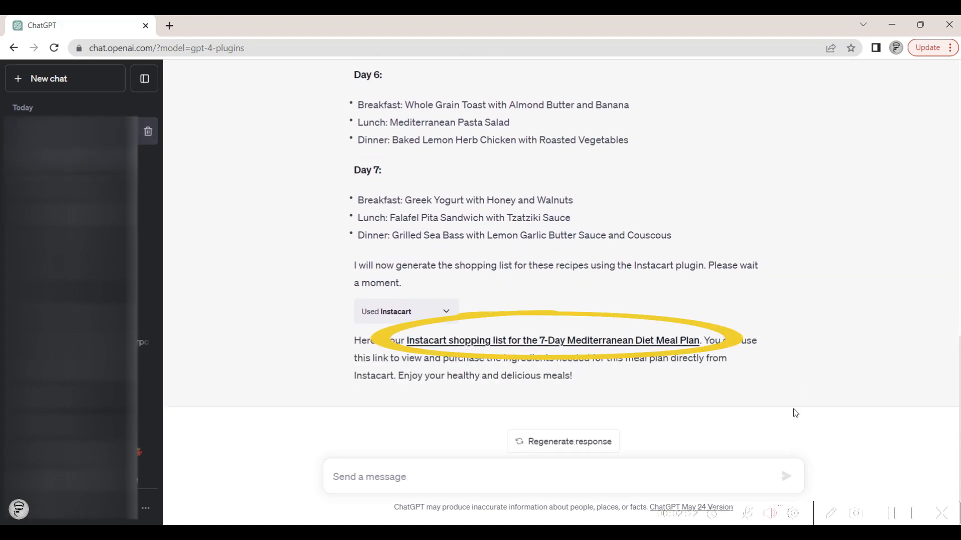
click(554, 340)
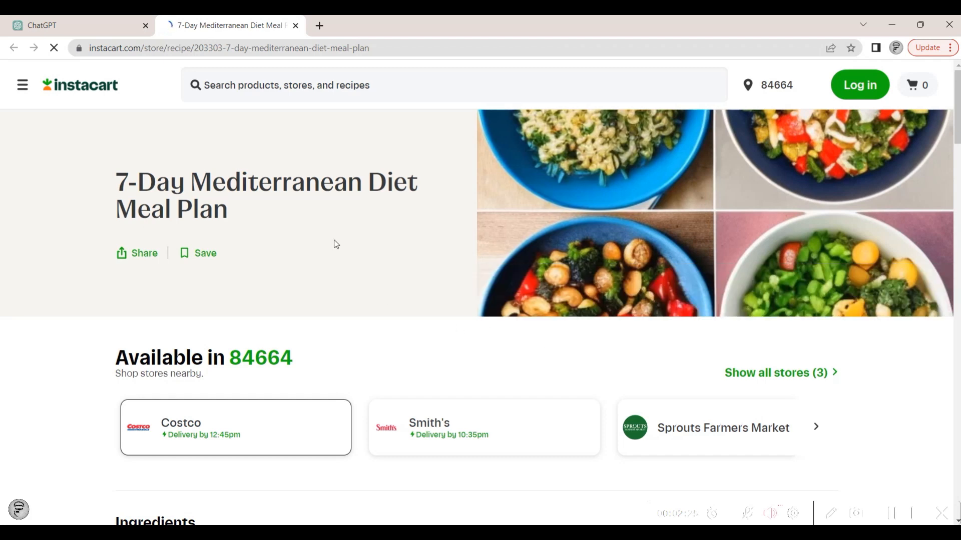
Browse the 32 Costco ingredients in Instacart's meal-plan grid.
scroll(down, 3)
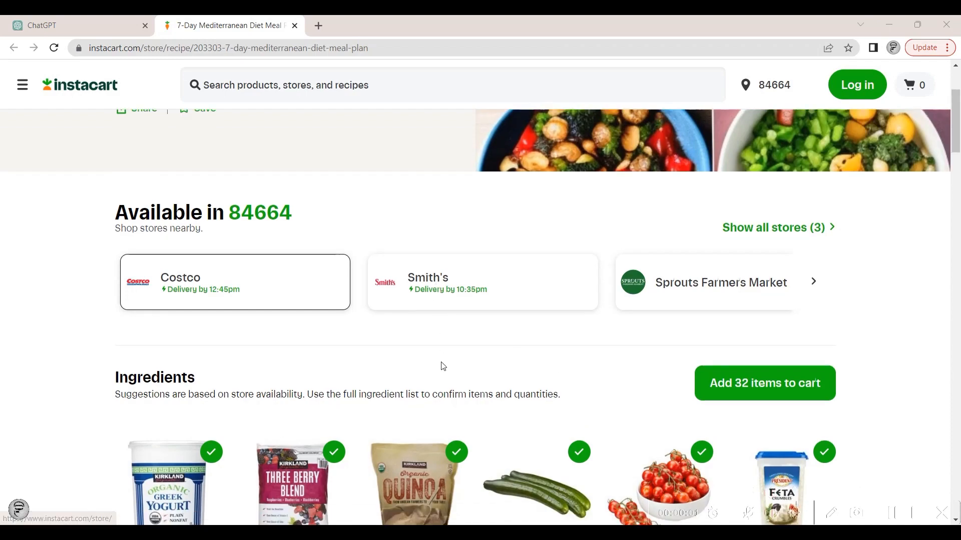
scroll(down, 3)
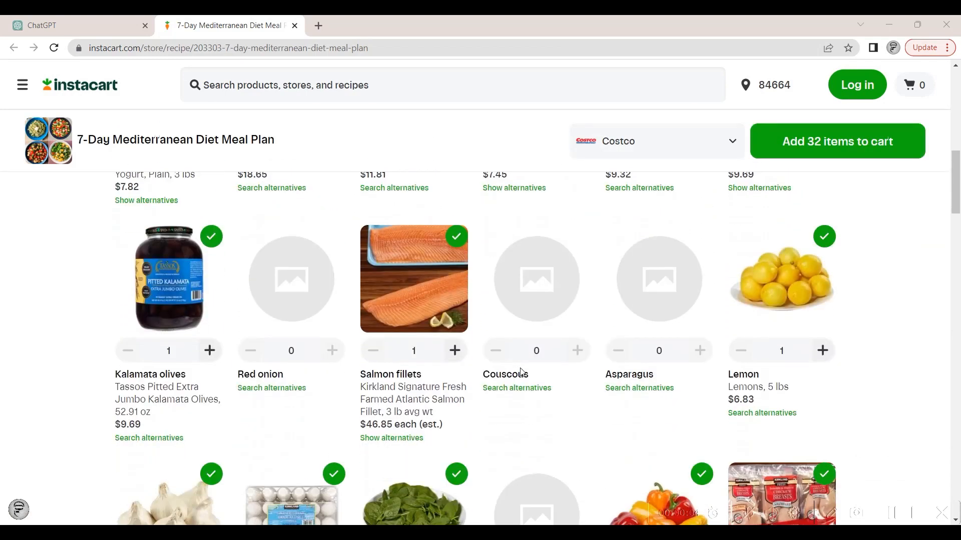
scroll(down, 3)
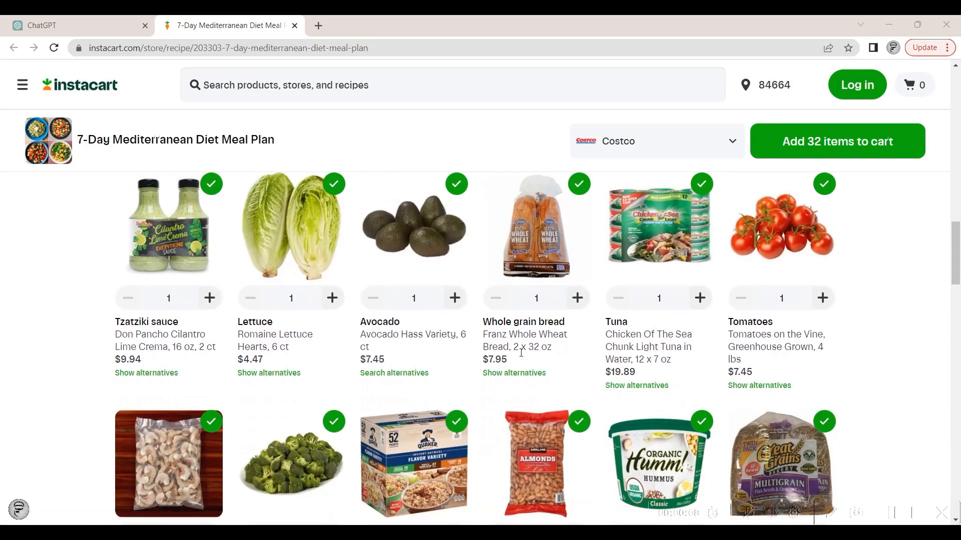
scroll(down, 3)
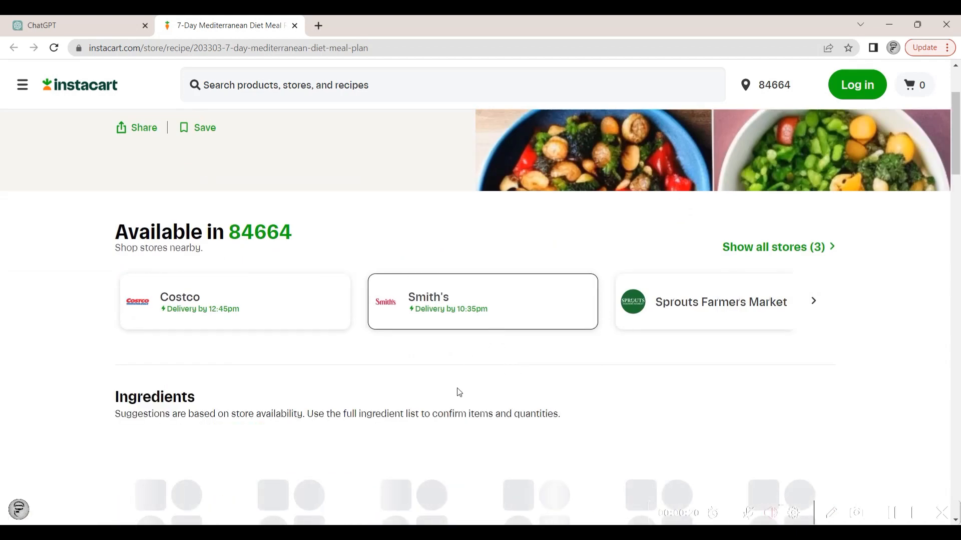
scroll(down, 3)
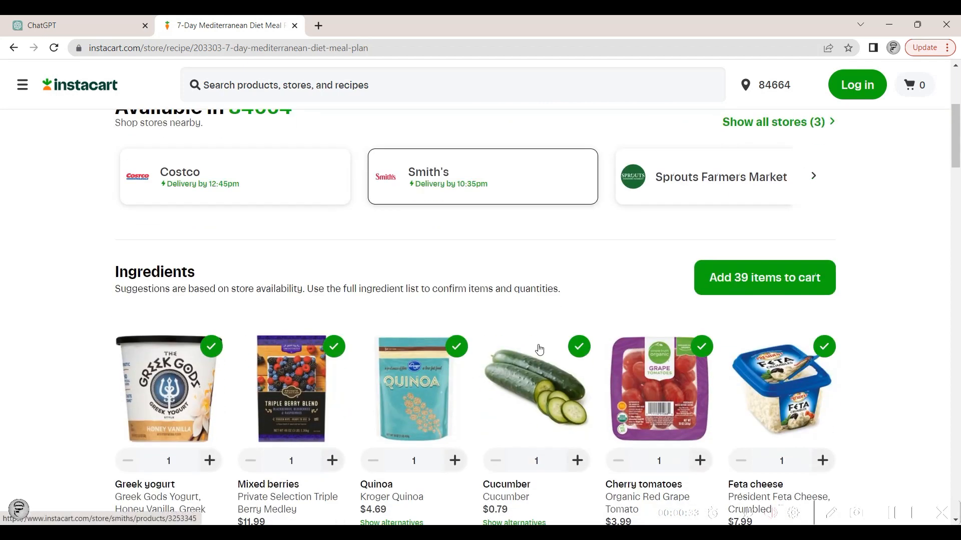
scroll(down, 3)
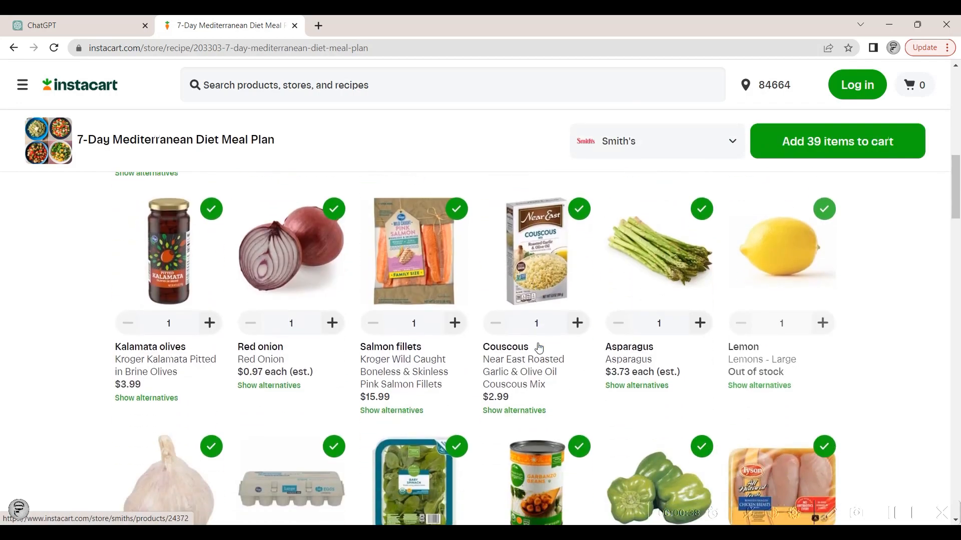
scroll(down, 3)
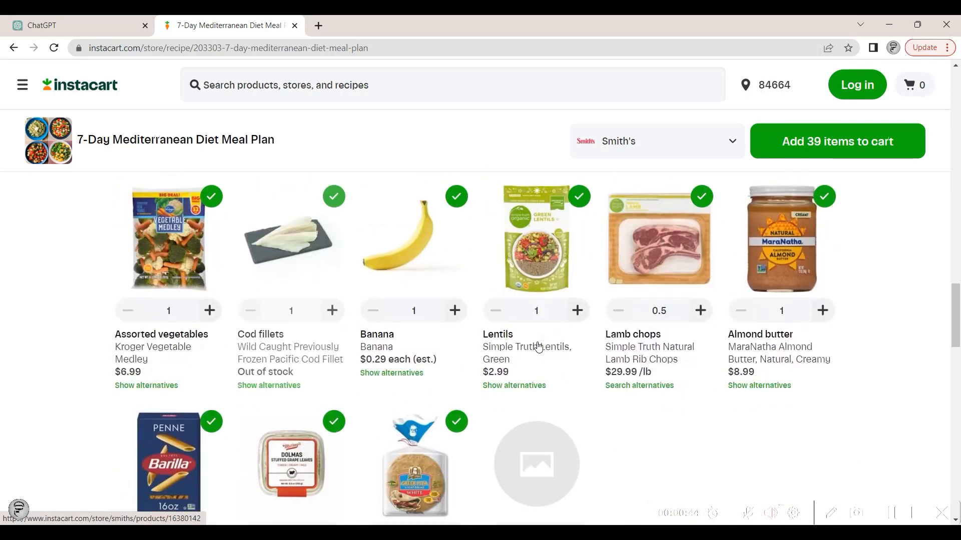
Back in the ChatGPT chat, ask for recipes for each meal and read the reply.
click(77, 25)
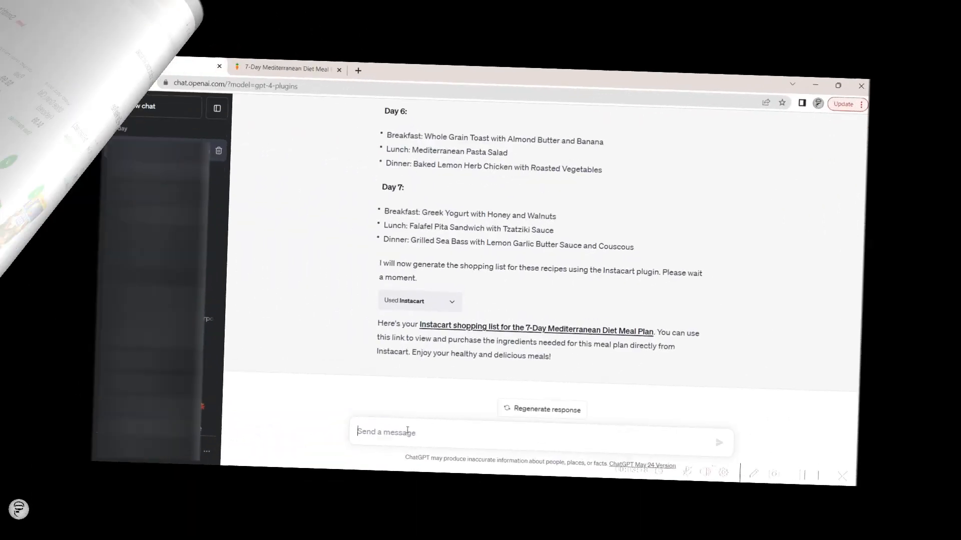
text(Can you provide the recipes for e)
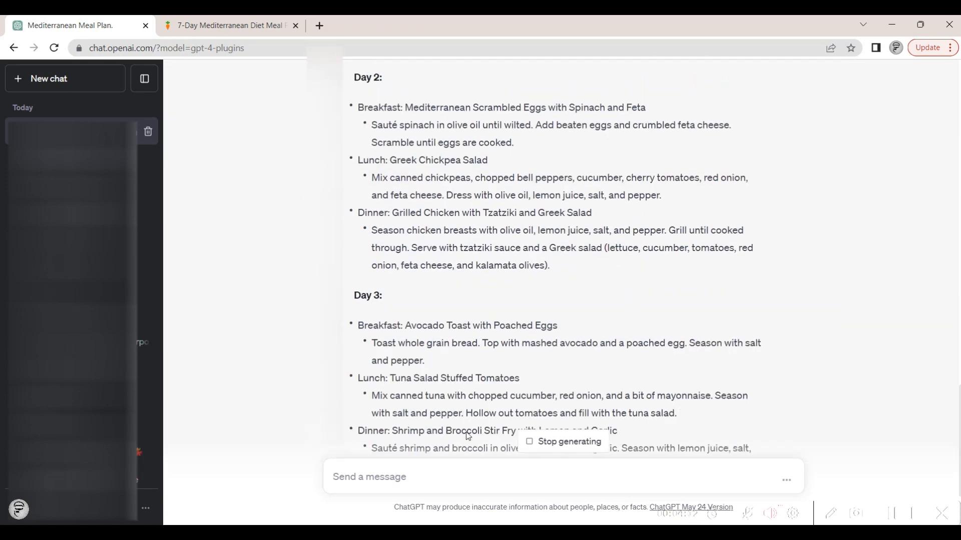
scroll(down, 3)
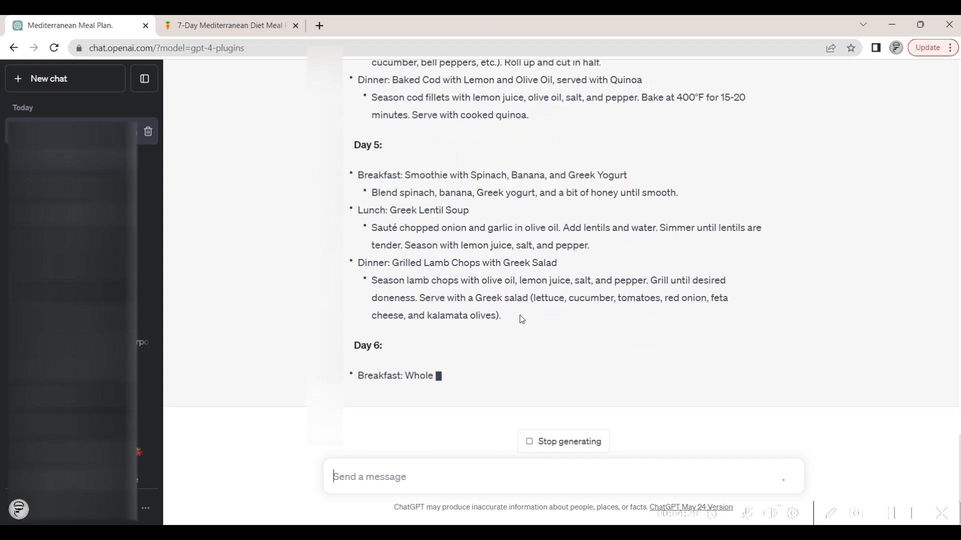
scroll(down, 3)
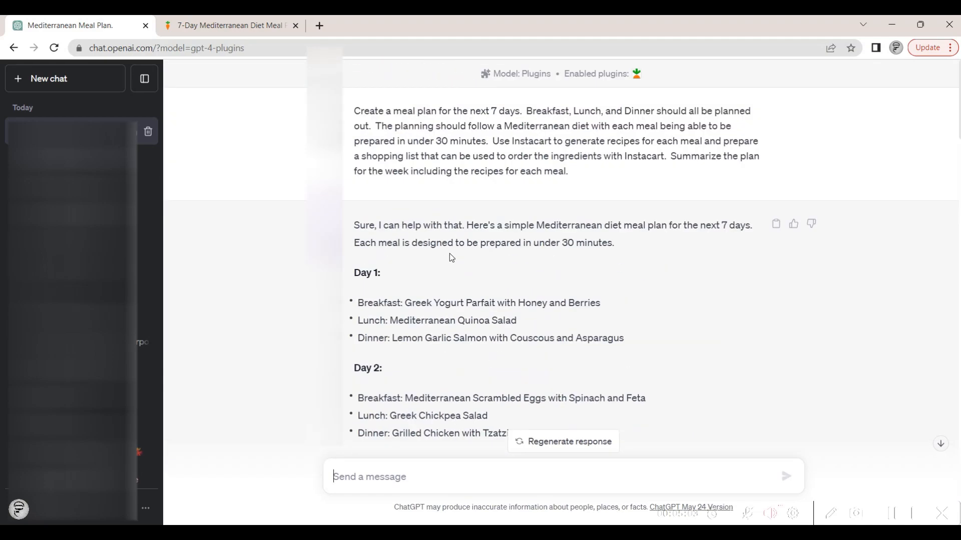
Write 'I already have bananas, tomatoes, and quinoa. Can you exclude those items from the InstaCart...'.
text(I already have bananas, to)
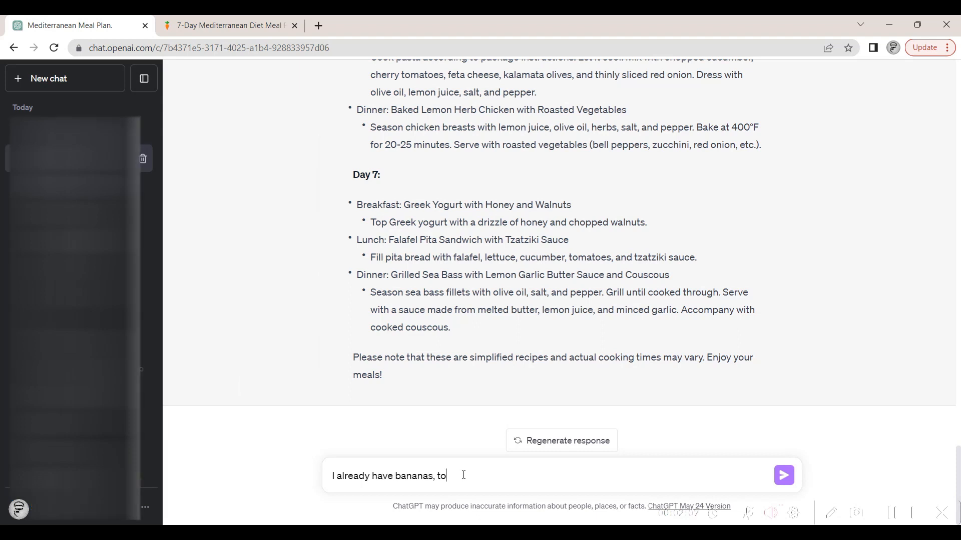
text(matoes, and)
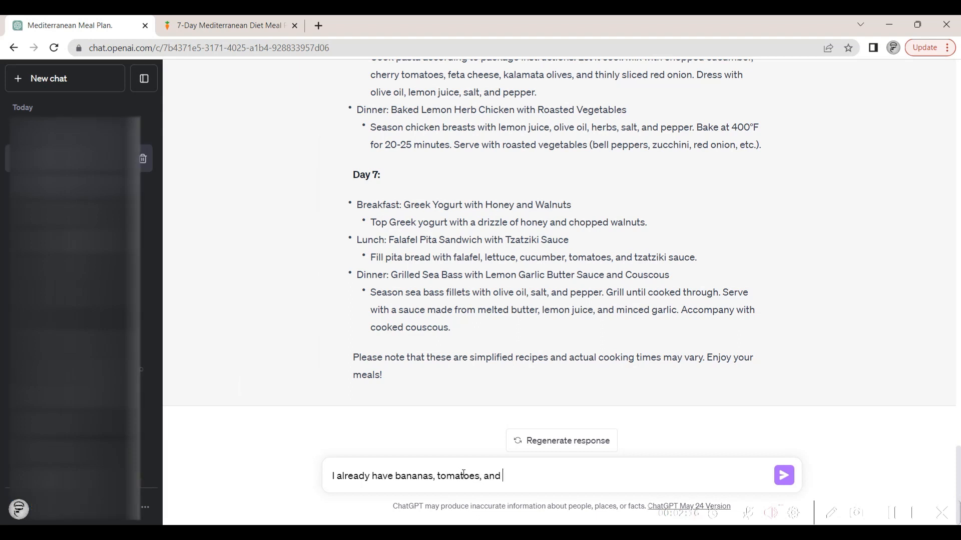
text(quinoa)
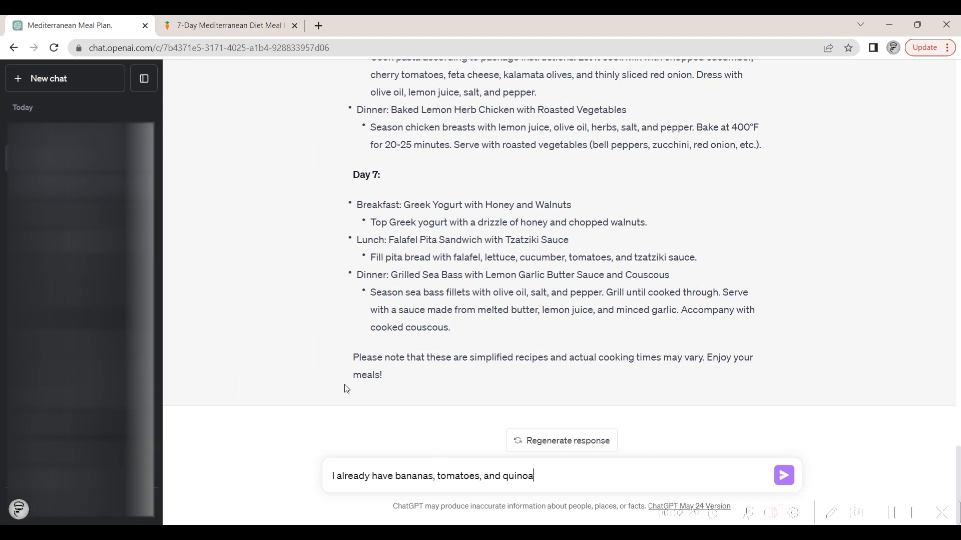
text(Can you exclude those)
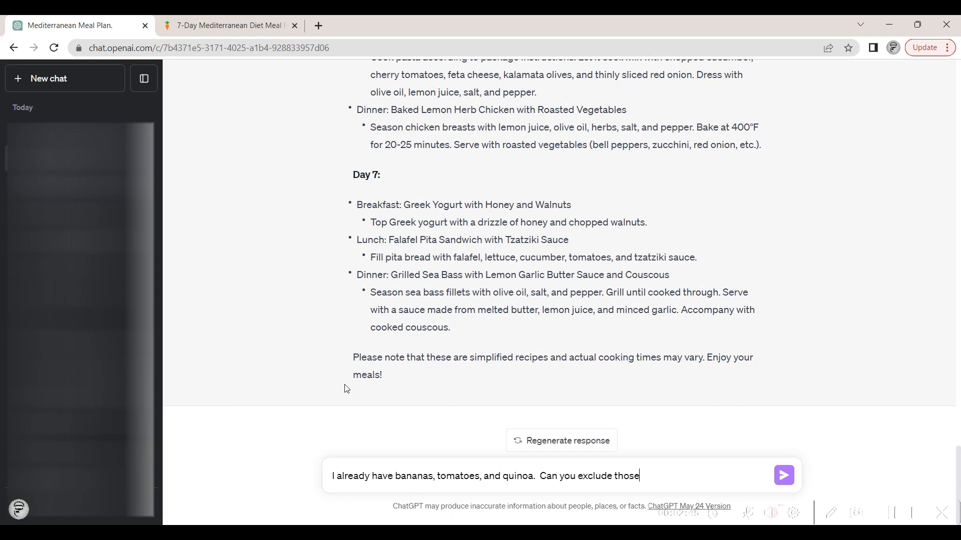
text(items from the InstaCart)
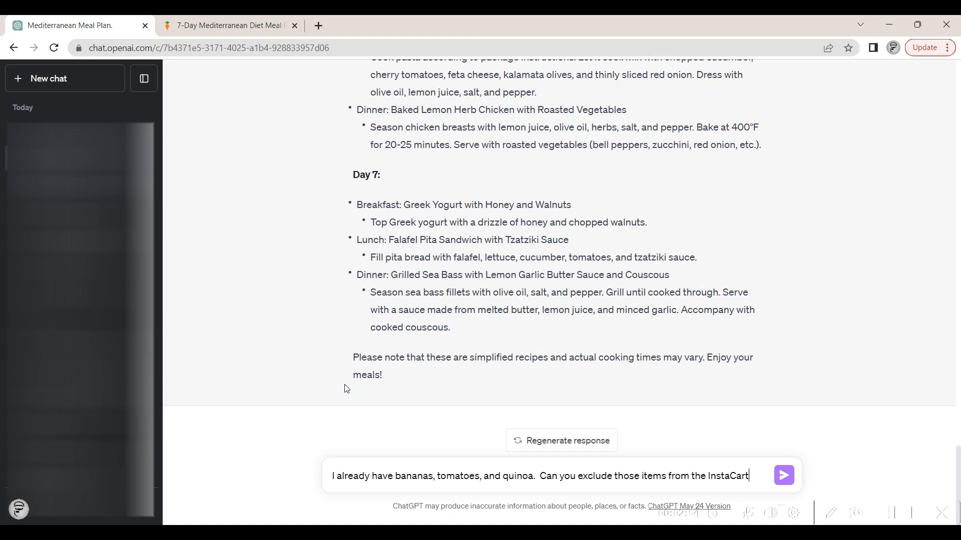